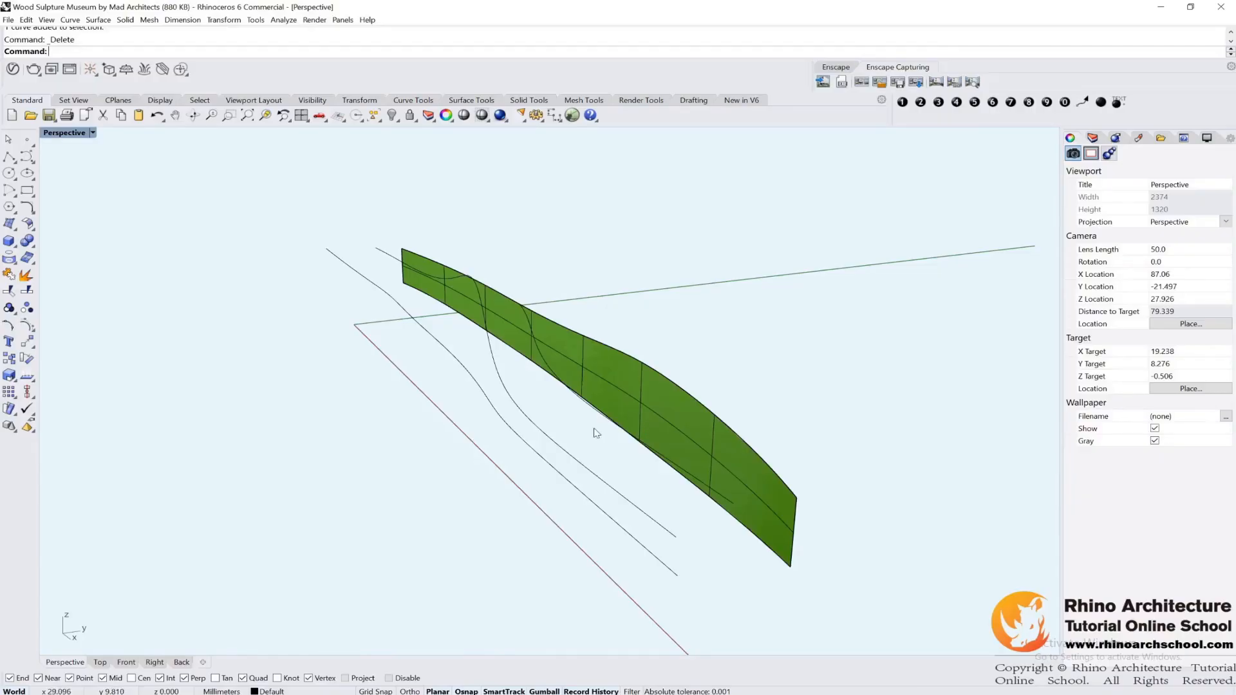
{"action": "mouse_move", "coordinate": [504, 419]}
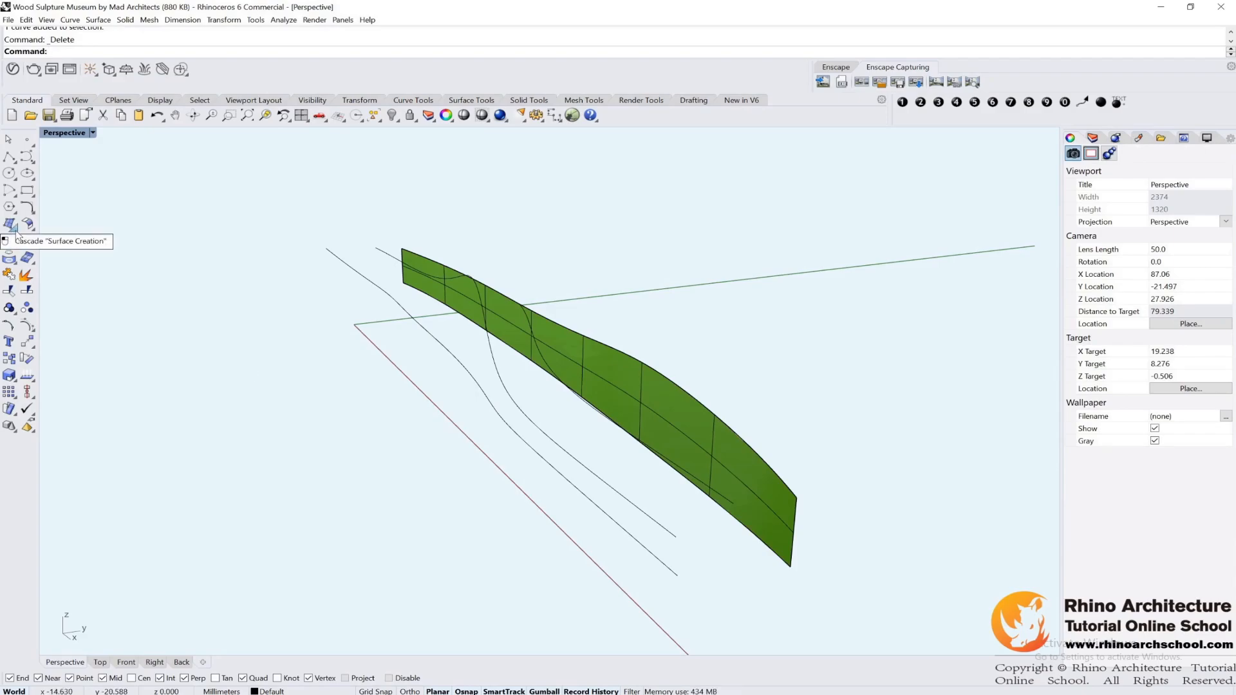
- Open the floating Surface Creation toolbar from the left toolbar's cascade arrow
{"action": "left_click", "coordinate": [8, 227]}
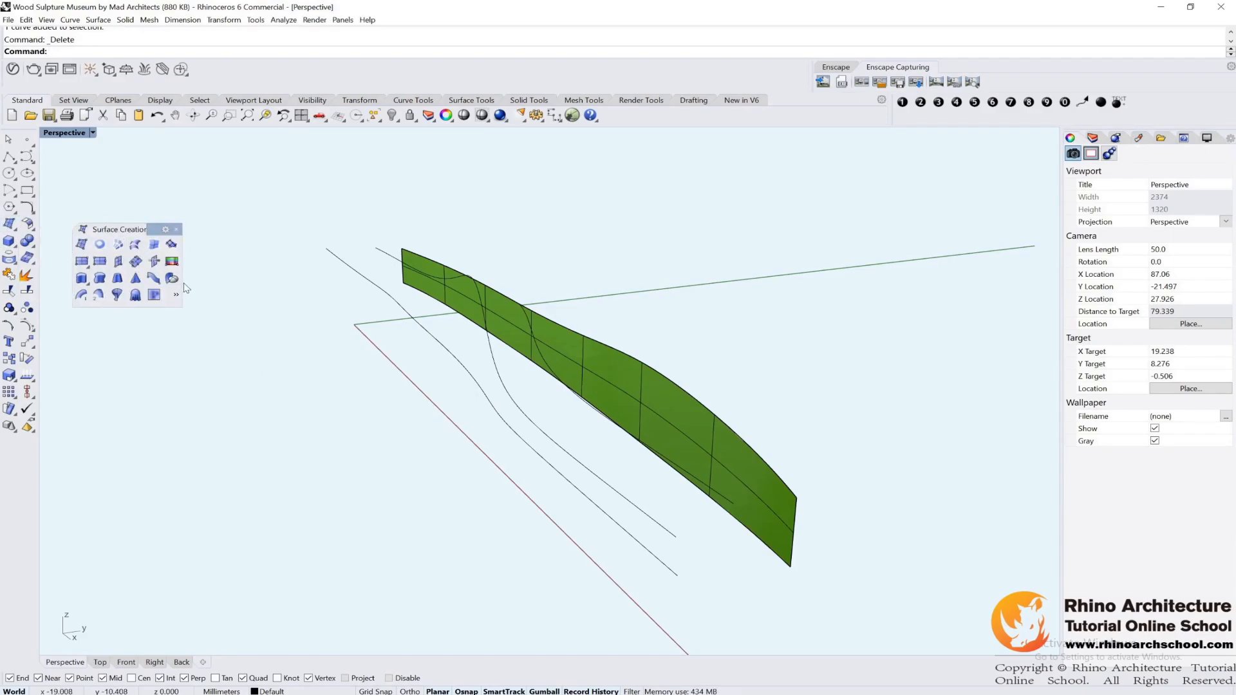
{"action": "mouse_move", "coordinate": [117, 295]}
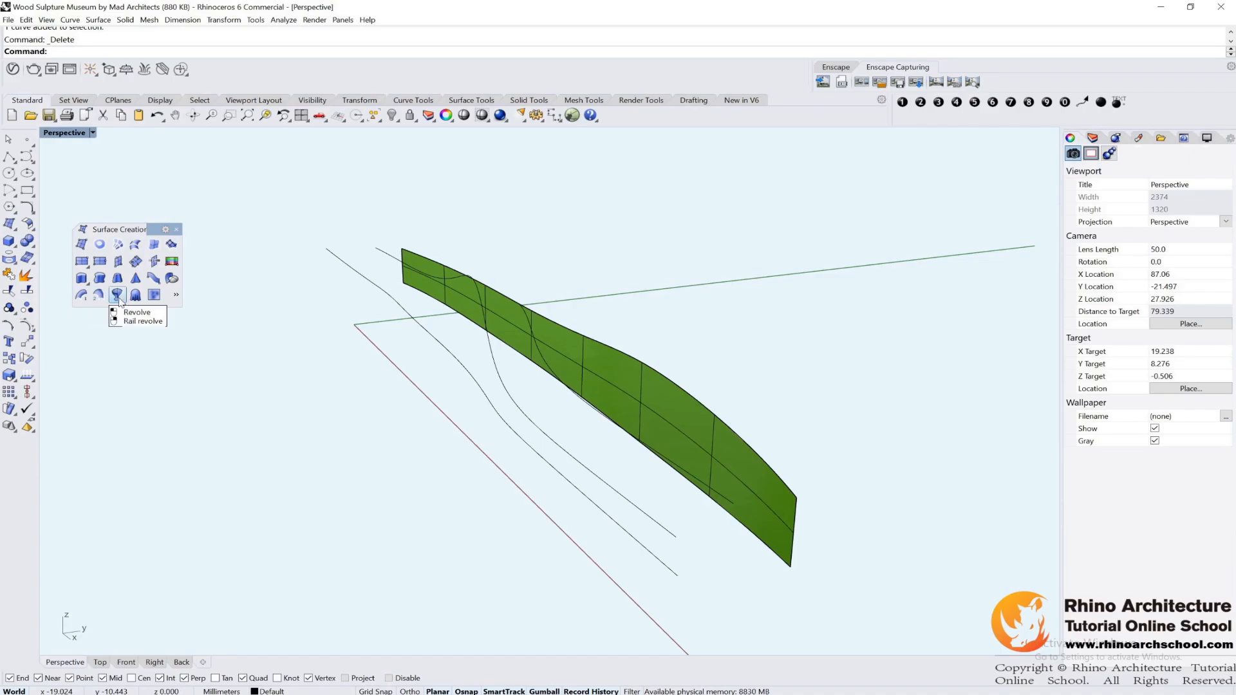
{"action": "mouse_move", "coordinate": [135, 244]}
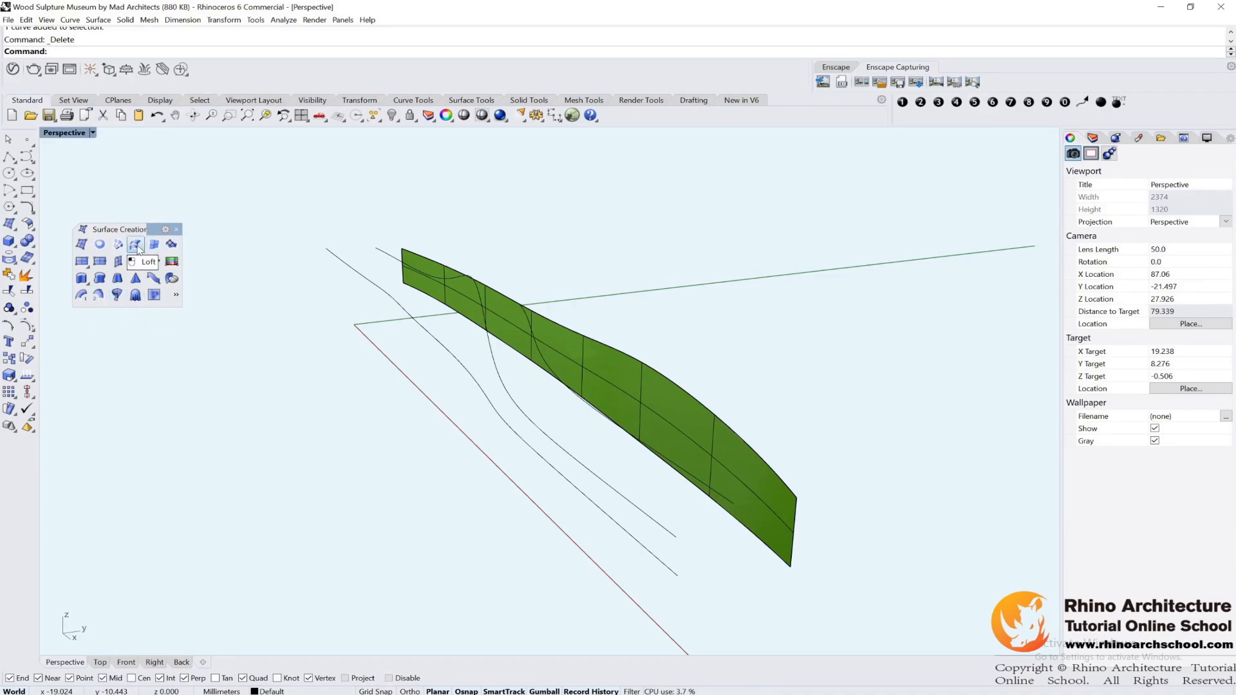
{"action": "left_click", "coordinate": [136, 245]}
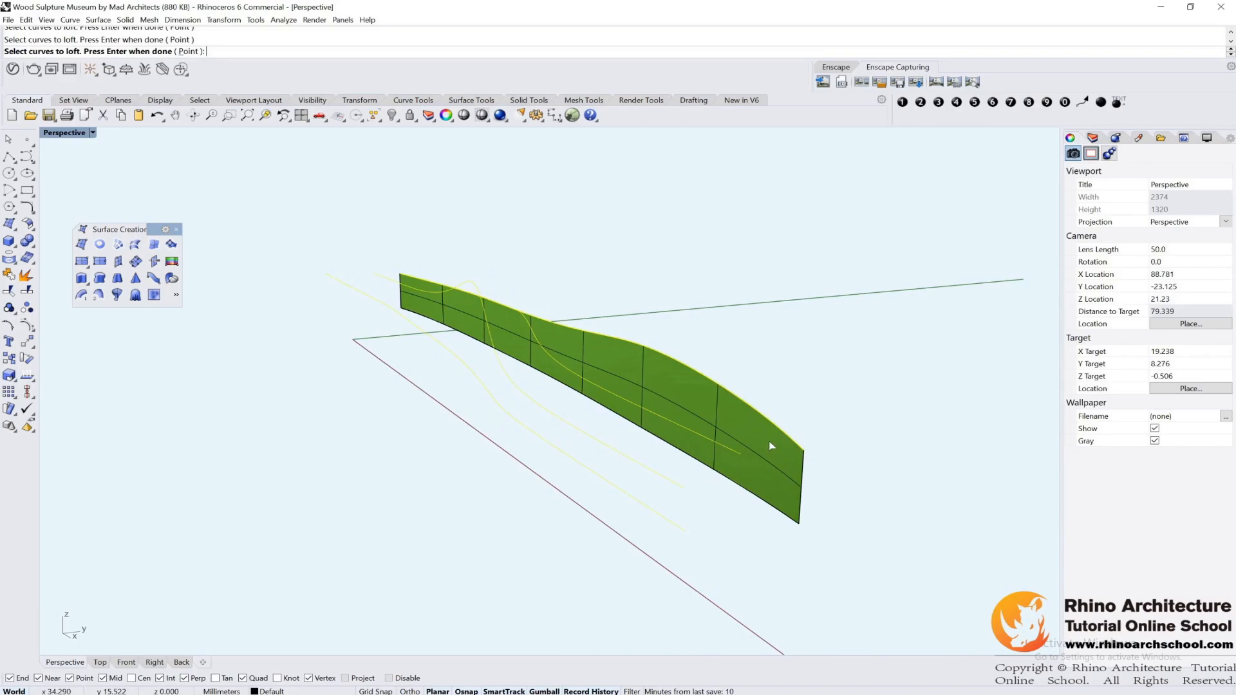
{"action": "mouse_move", "coordinate": [795, 407]}
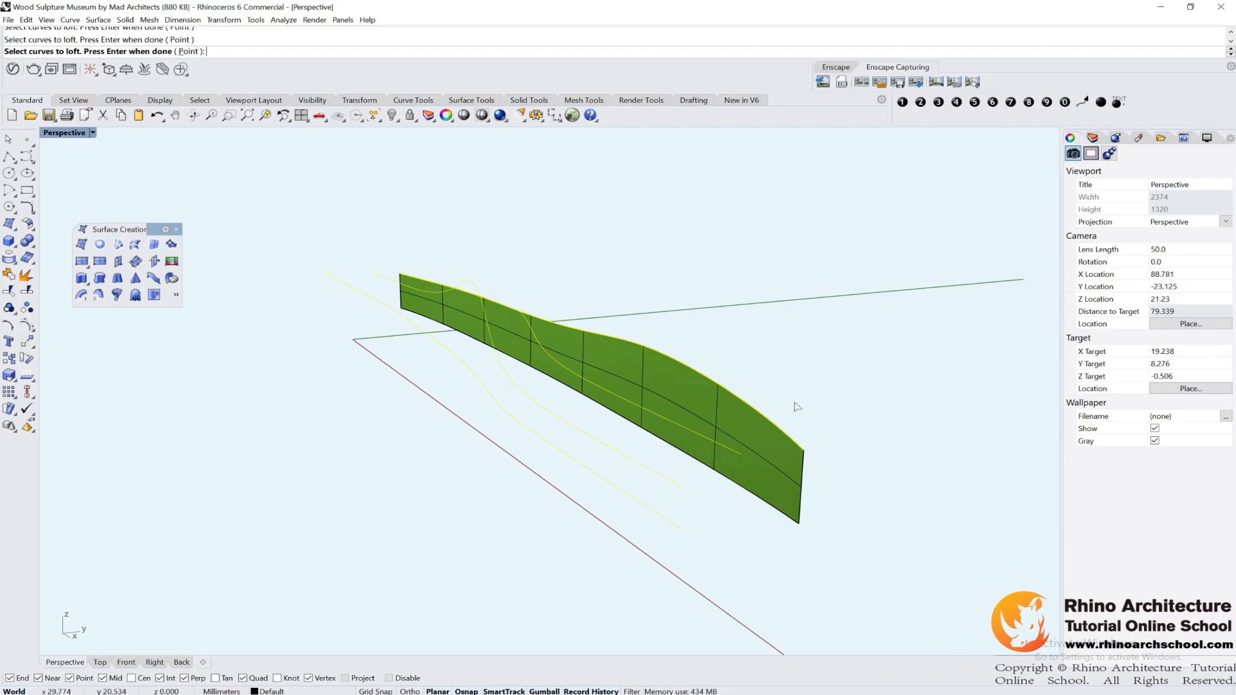
{"action": "mouse_move", "coordinate": [765, 428]}
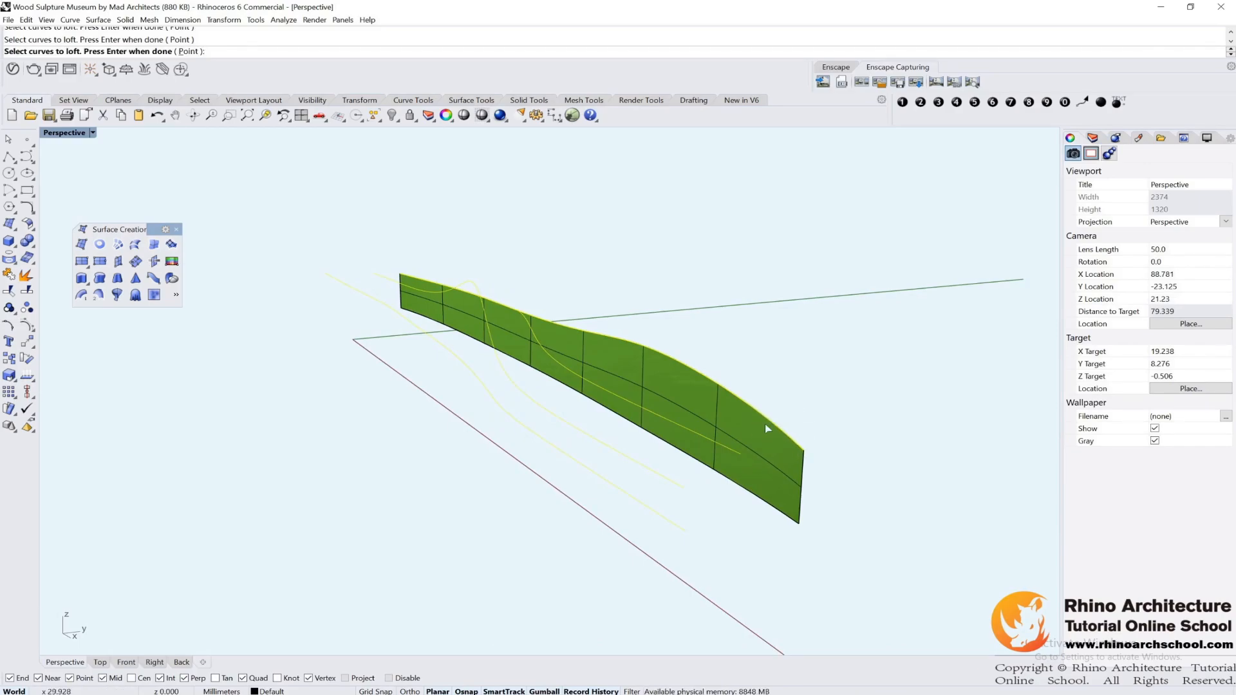
{"action": "mouse_move", "coordinate": [630, 419]}
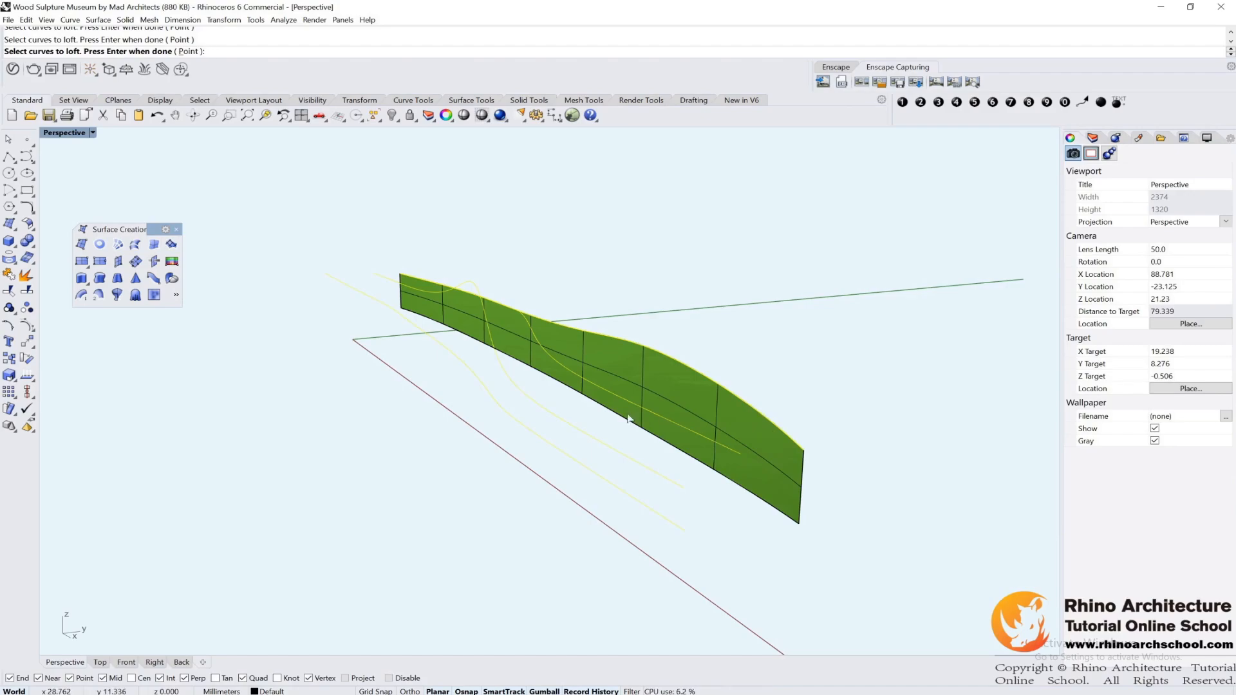
{"action": "key", "text": "Enter"}
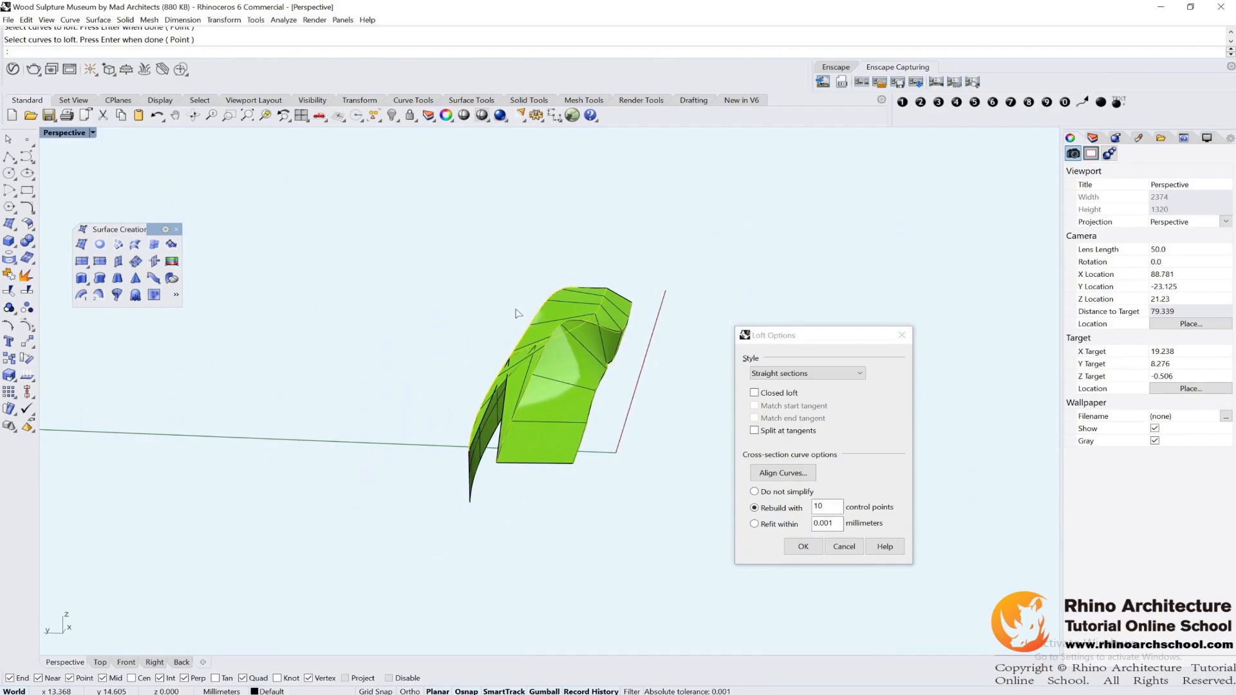
{"action": "left_click", "coordinate": [802, 546]}
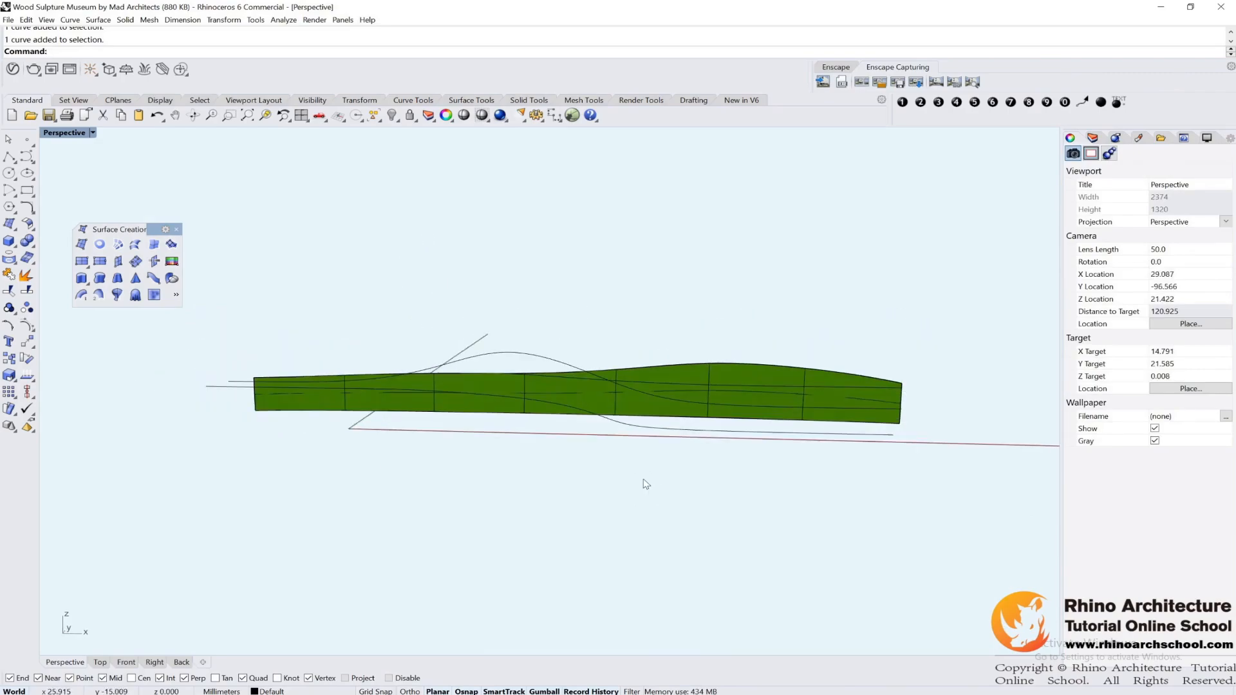
{"action": "left_click_drag", "start_coordinate": [642, 484], "coordinate": [610, 503]}
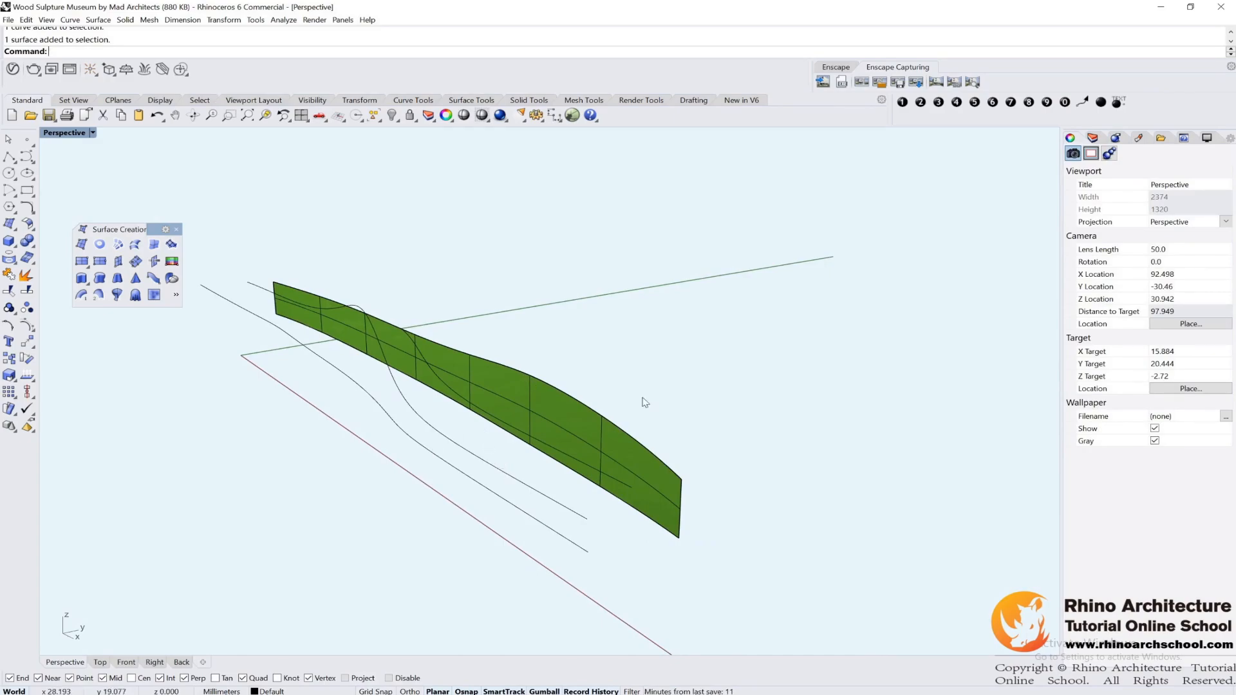
{"action": "mouse_move", "coordinate": [396, 419]}
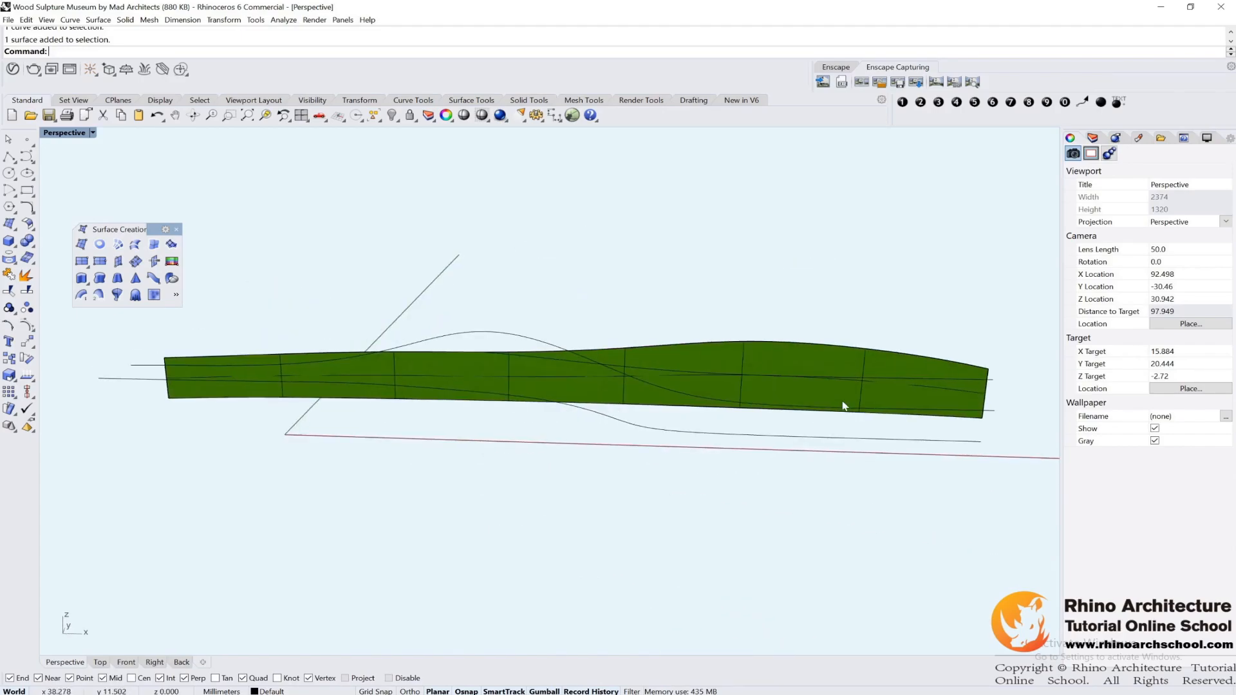
{"action": "left_click_drag", "start_coordinate": [843, 406], "coordinate": [354, 250]}
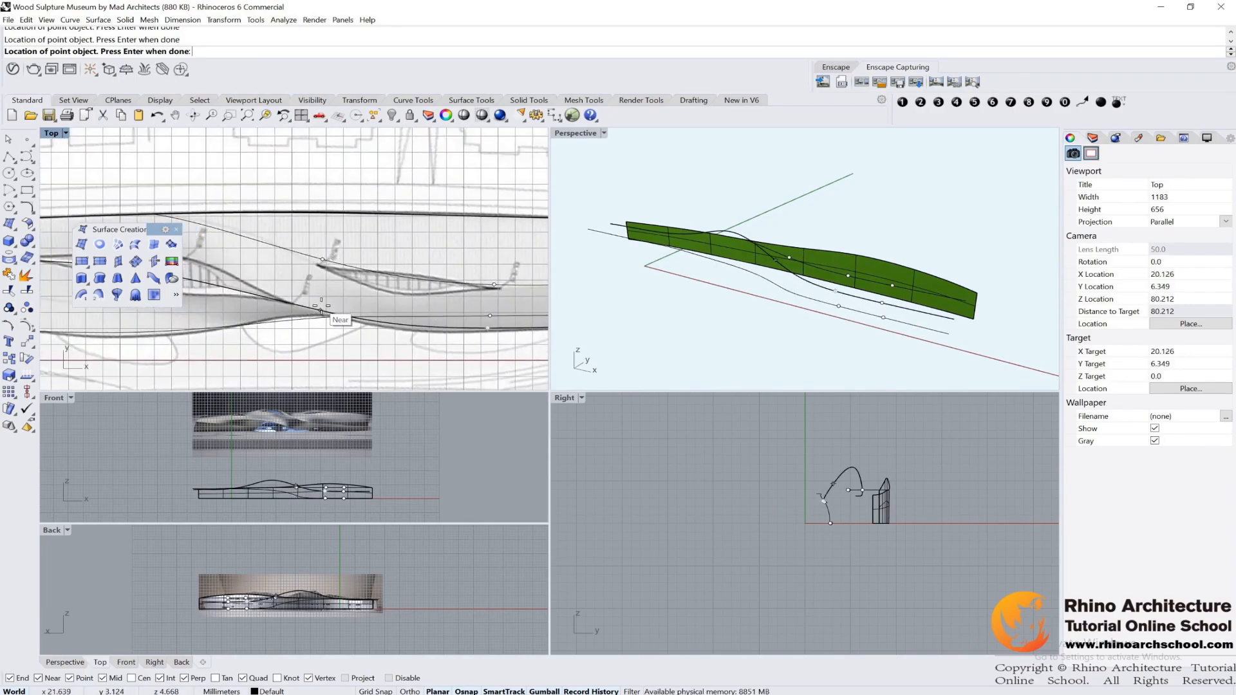
{"action": "mouse_move", "coordinate": [286, 301]}
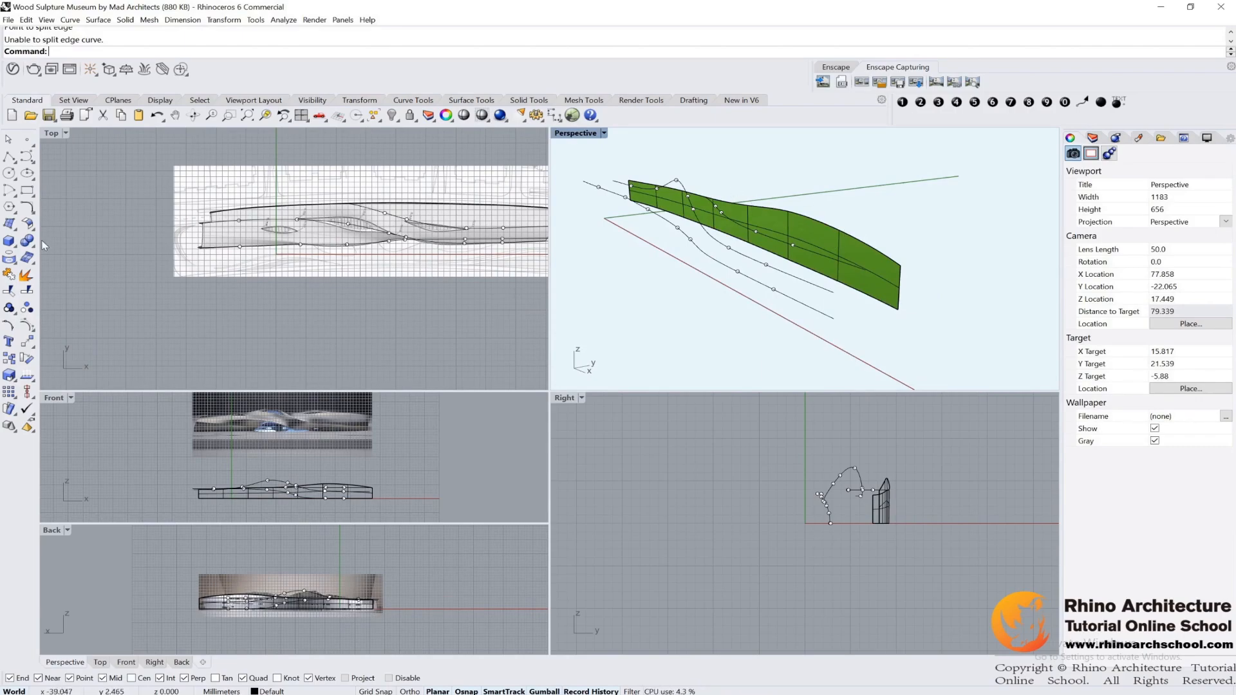
- Split the strip's long upper edge at the points where the guide curves meet it
{"action": "left_click", "coordinate": [8, 242]}
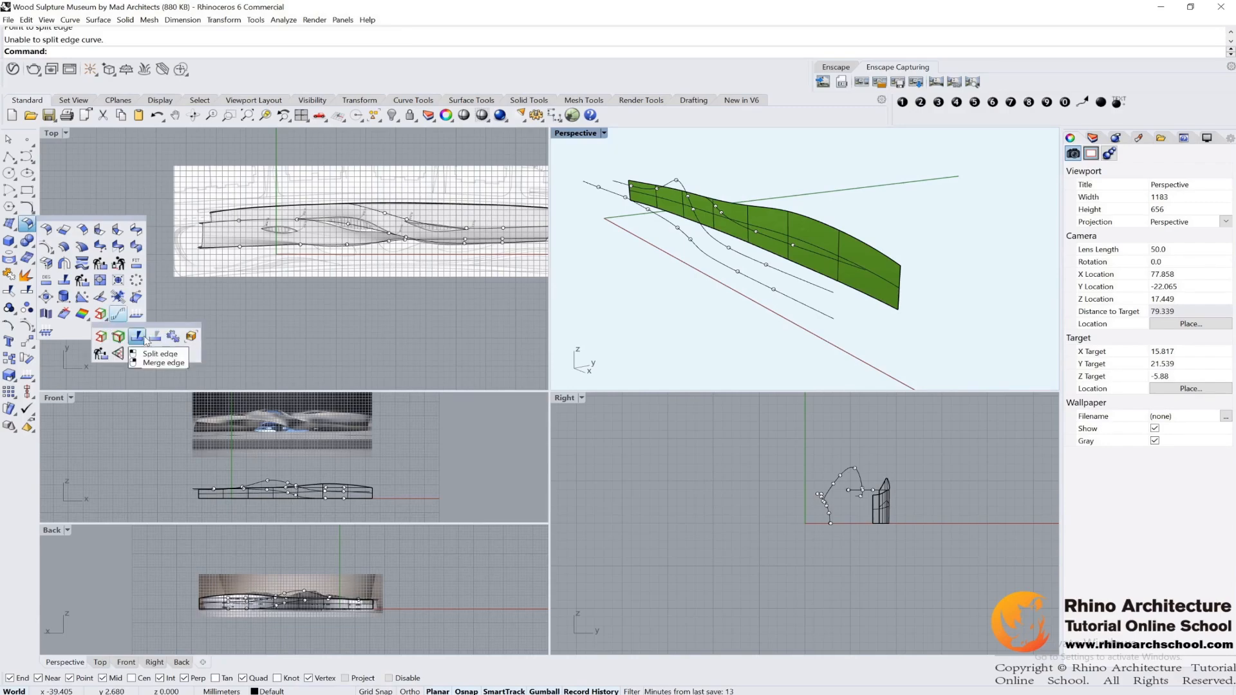
{"action": "left_click", "coordinate": [153, 354]}
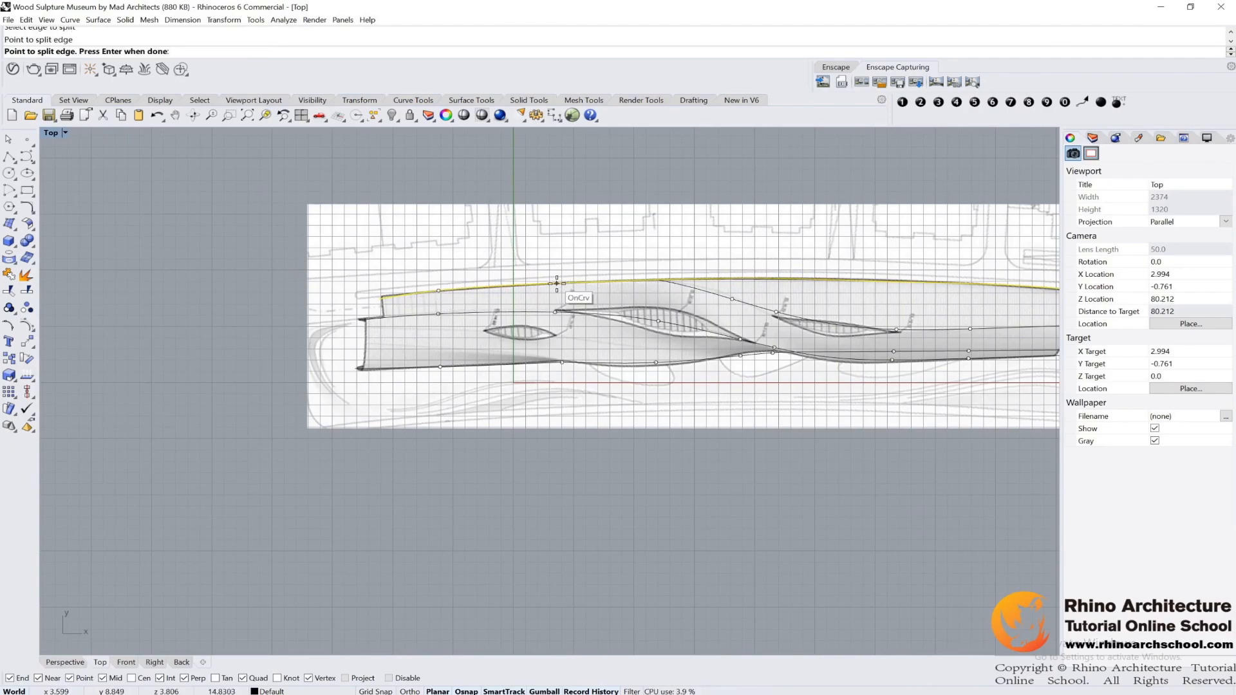
{"action": "mouse_move", "coordinate": [663, 276]}
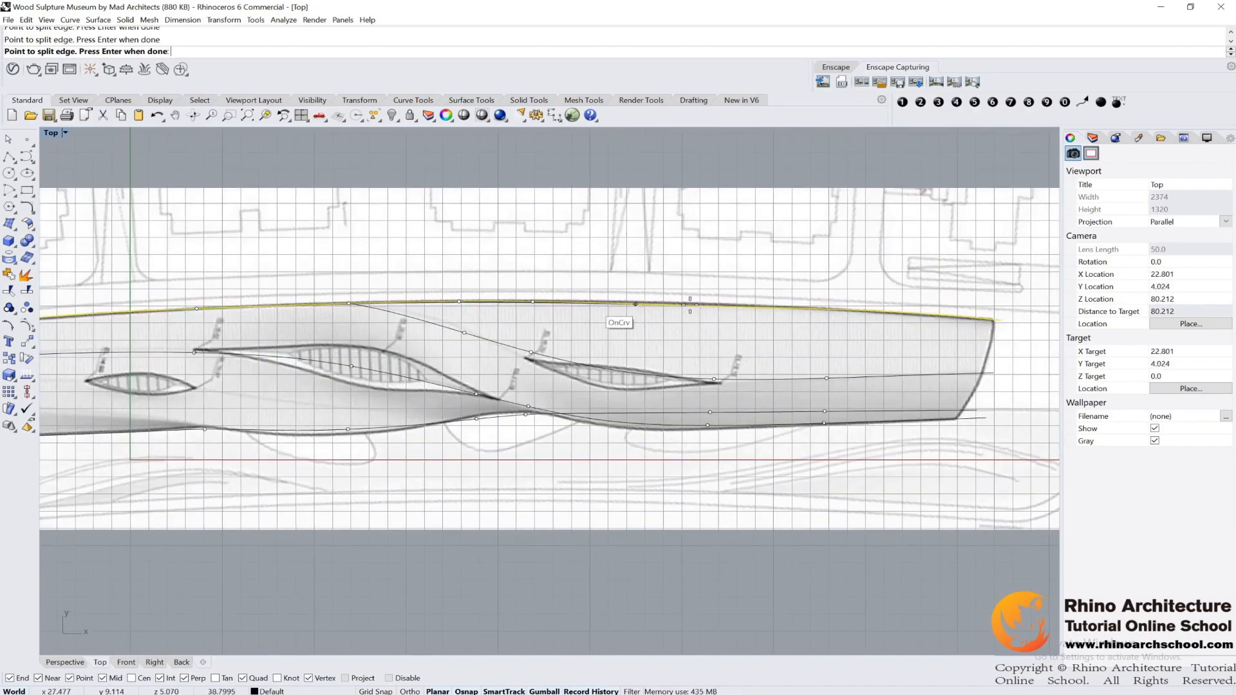
{"action": "mouse_move", "coordinate": [827, 308]}
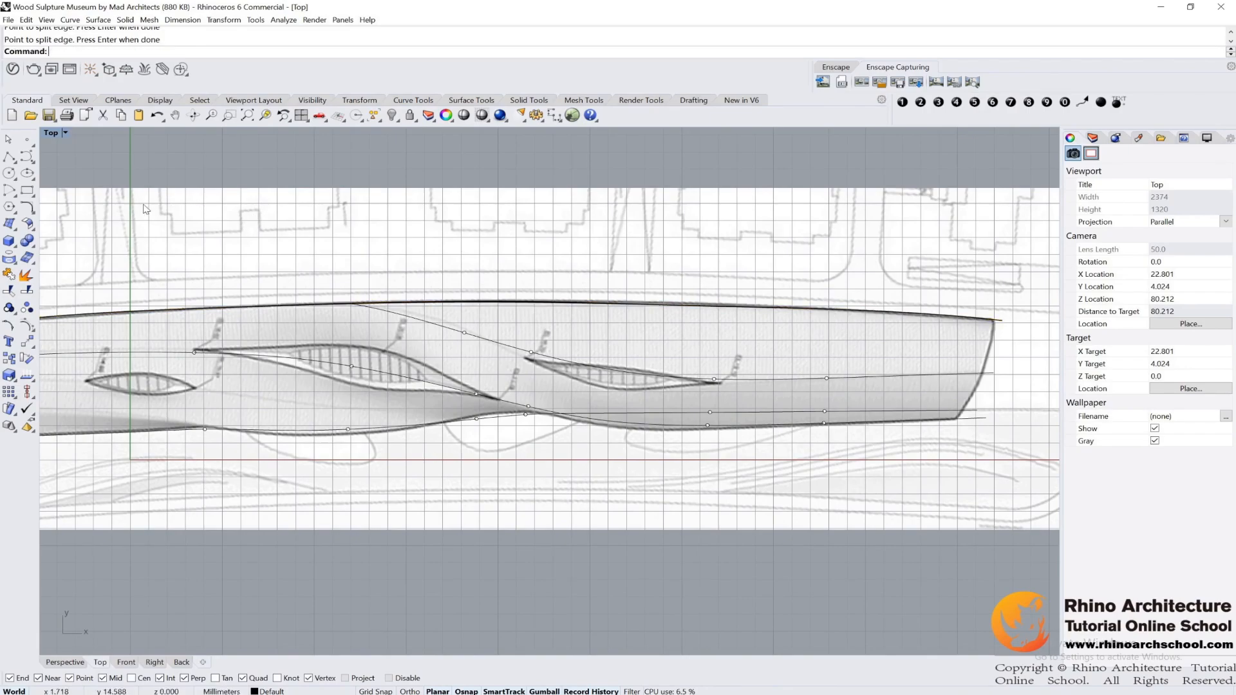
{"action": "left_click", "coordinate": [9, 227]}
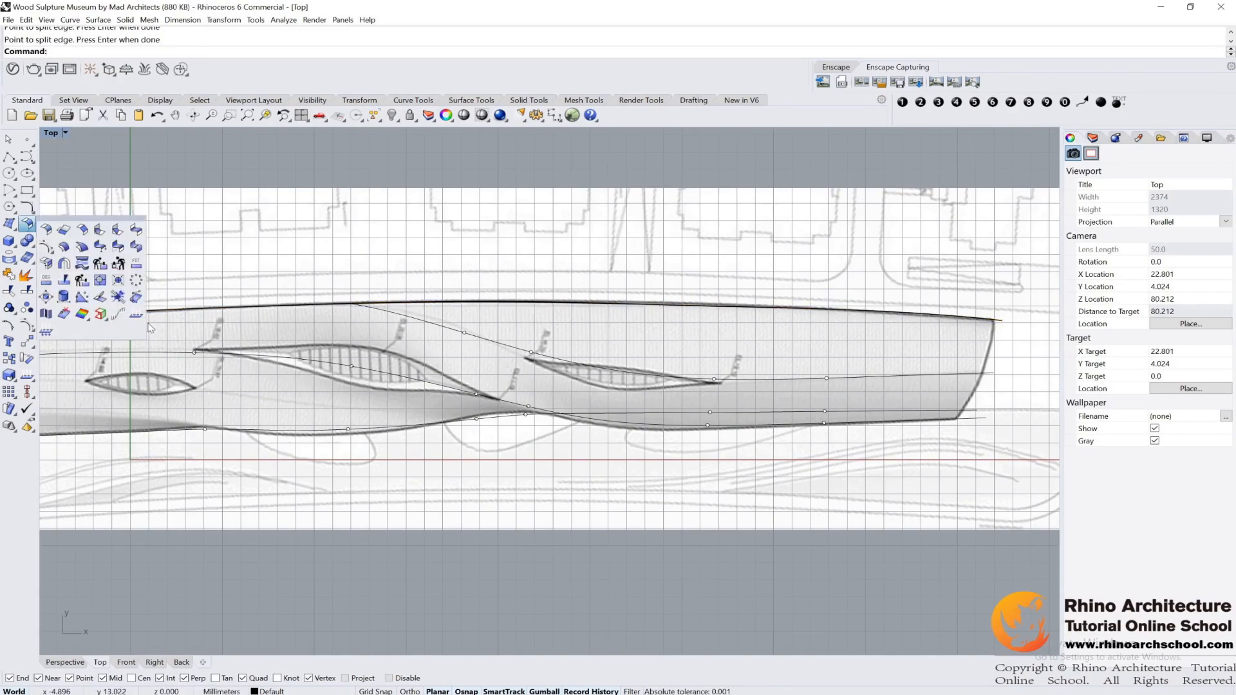
{"action": "mouse_move", "coordinate": [98, 315]}
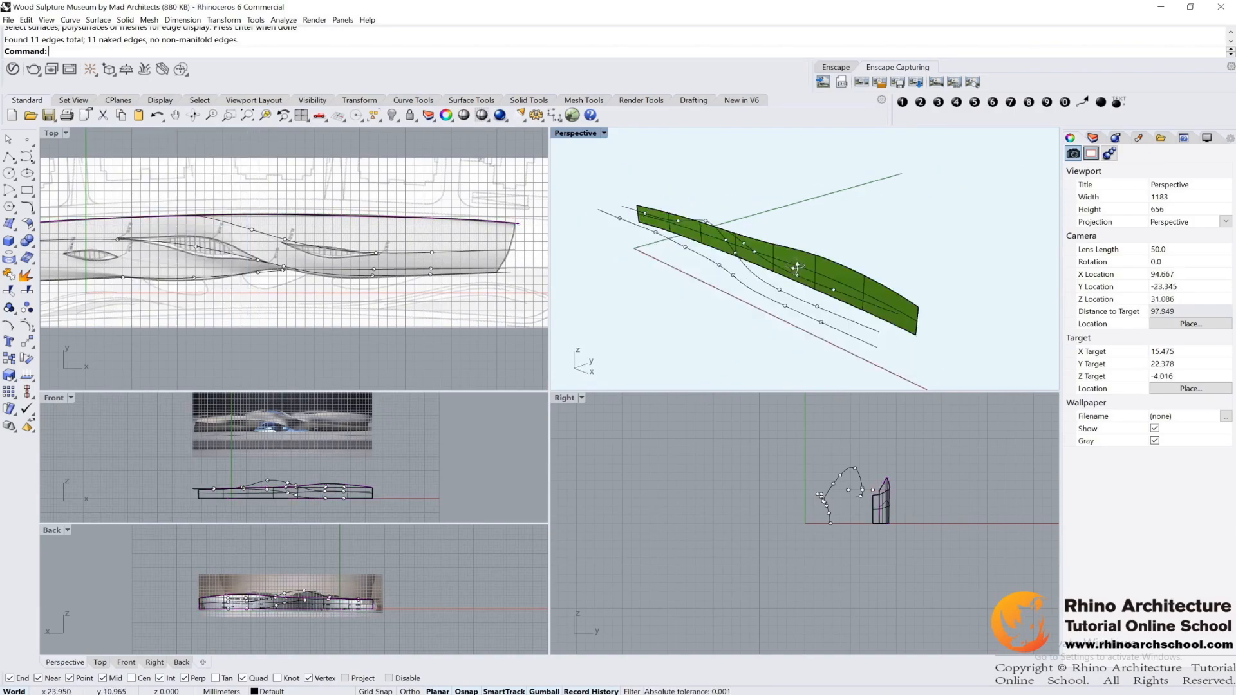
- Orbit the Perspective view around the green strip to inspect its 11 naked edges
{"action": "left_click_drag", "start_coordinate": [796, 267], "coordinate": [646, 279]}
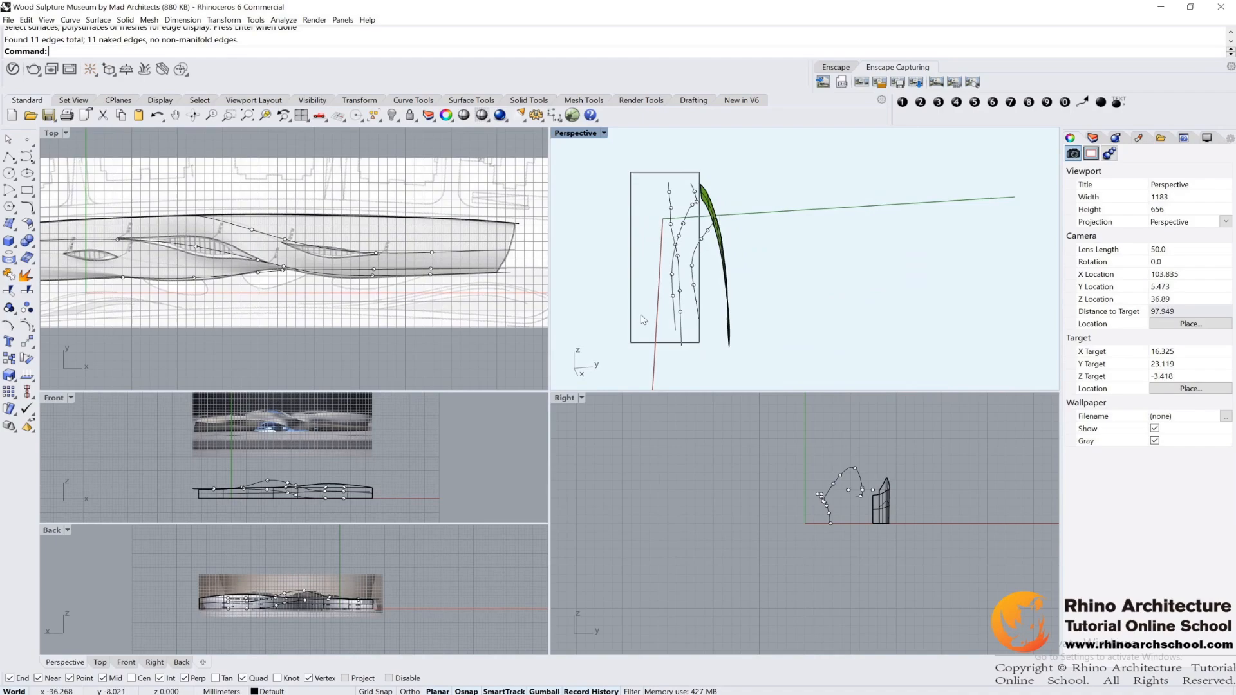
- Select a split curve and maximize the Perspective viewport
{"action": "left_click", "coordinate": [373, 116]}
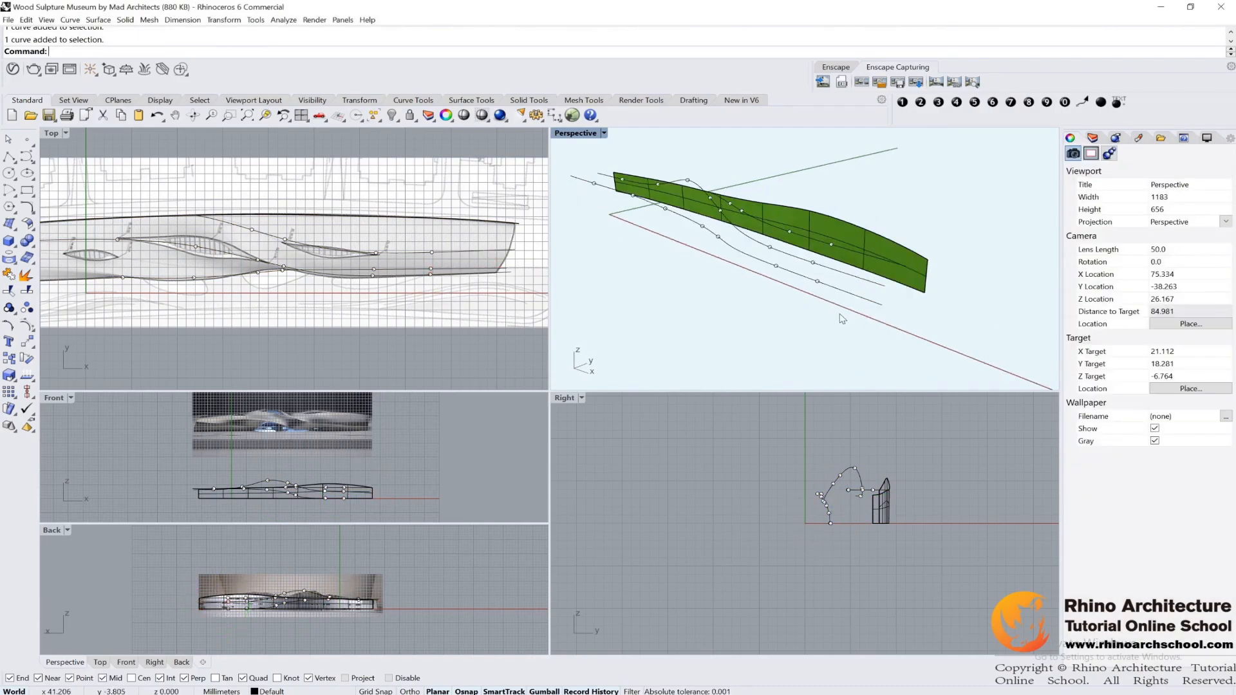
{"action": "double_click", "coordinate": [577, 133]}
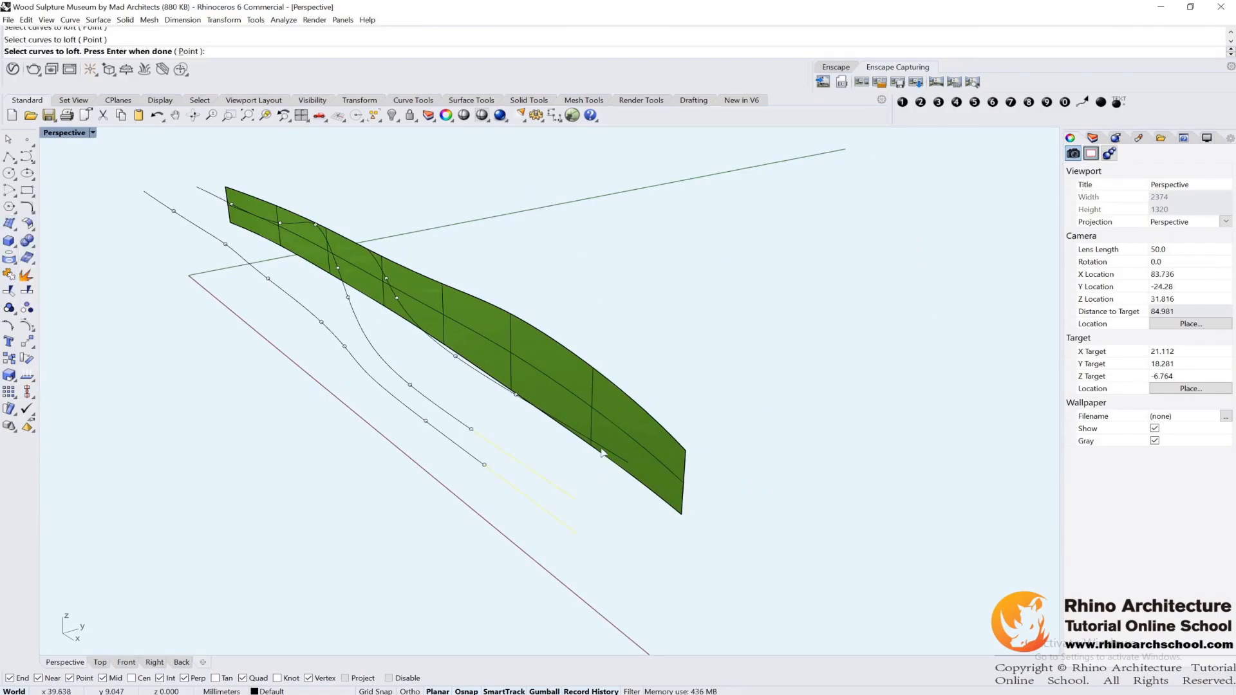
- Loft a straight-section piece extending the strip's end, then pick the corner curve for the next loft
{"action": "key", "text": "Enter"}
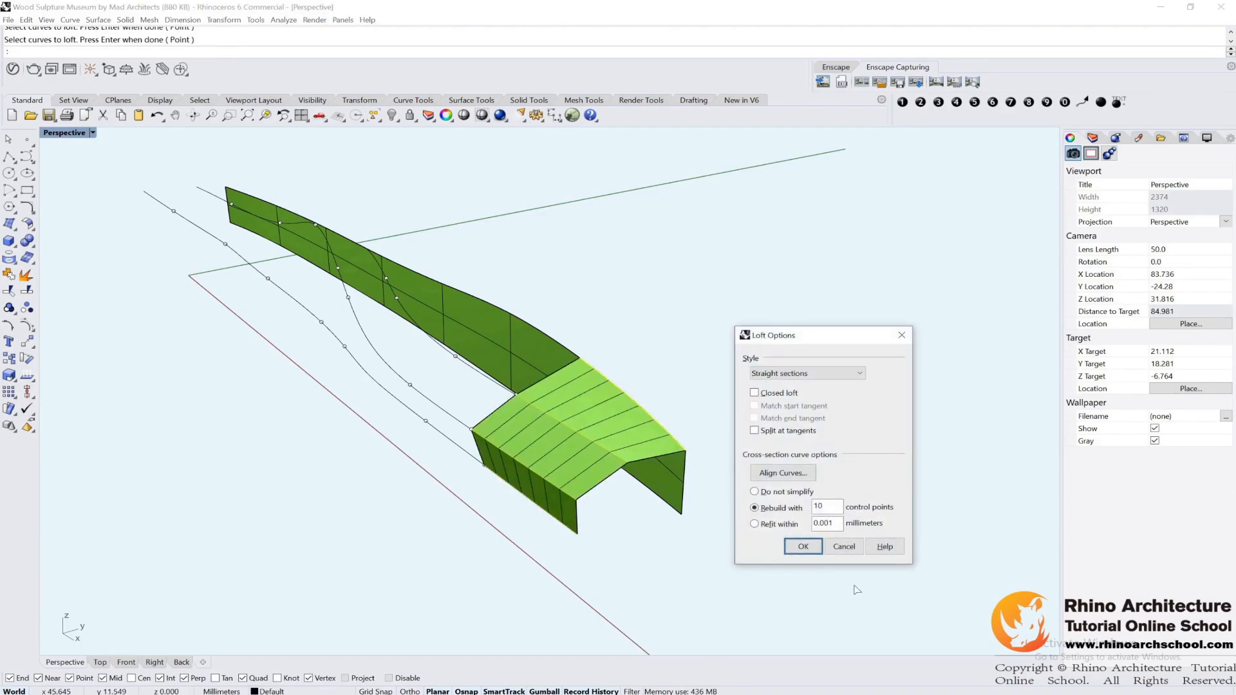
{"action": "left_click", "coordinate": [803, 546]}
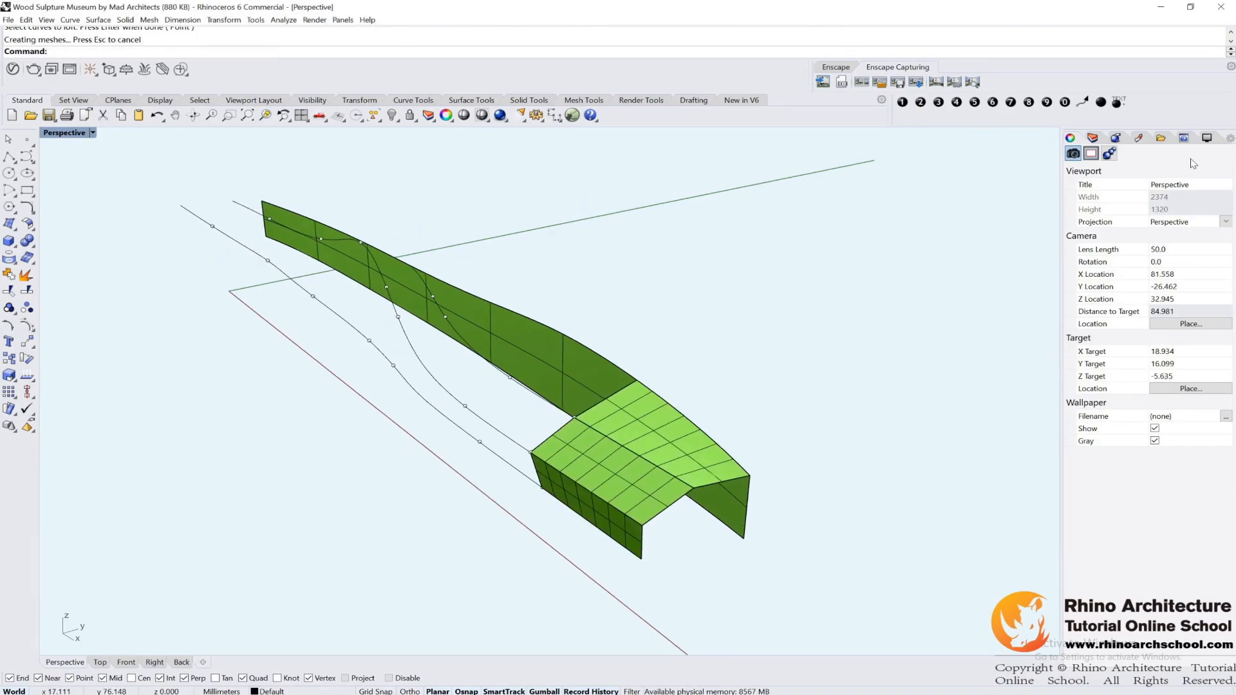
{"action": "left_click", "coordinate": [1089, 153]}
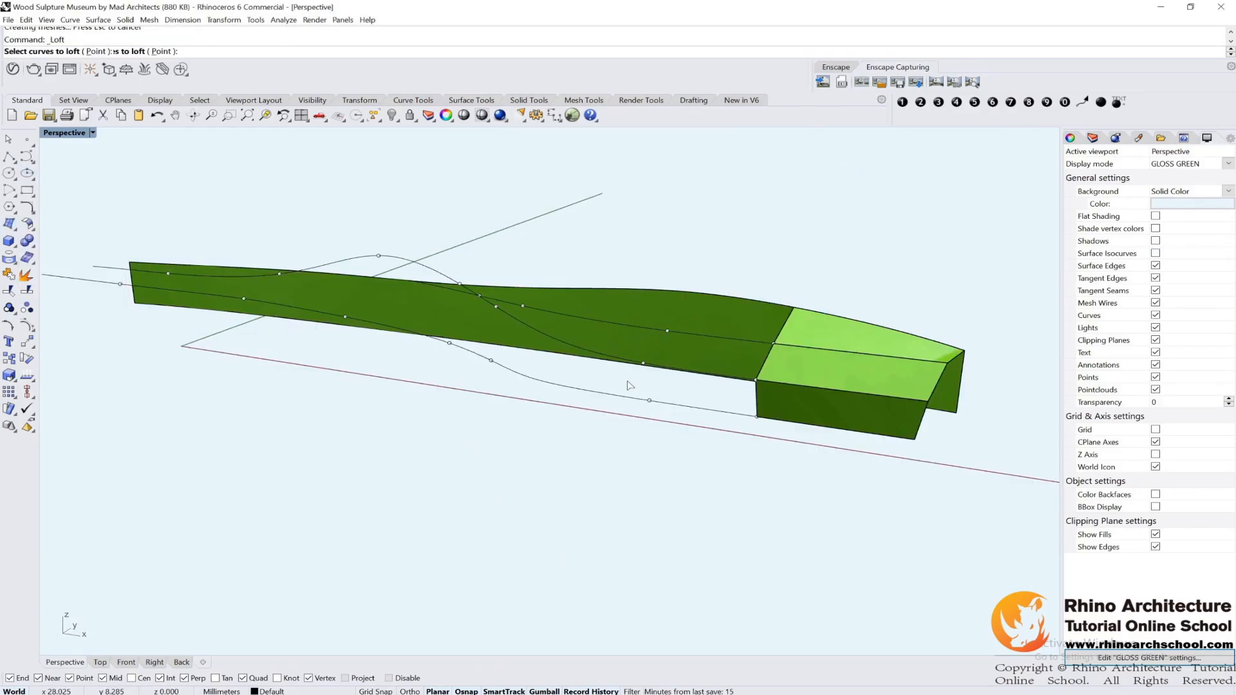
{"action": "left_click", "coordinate": [745, 388]}
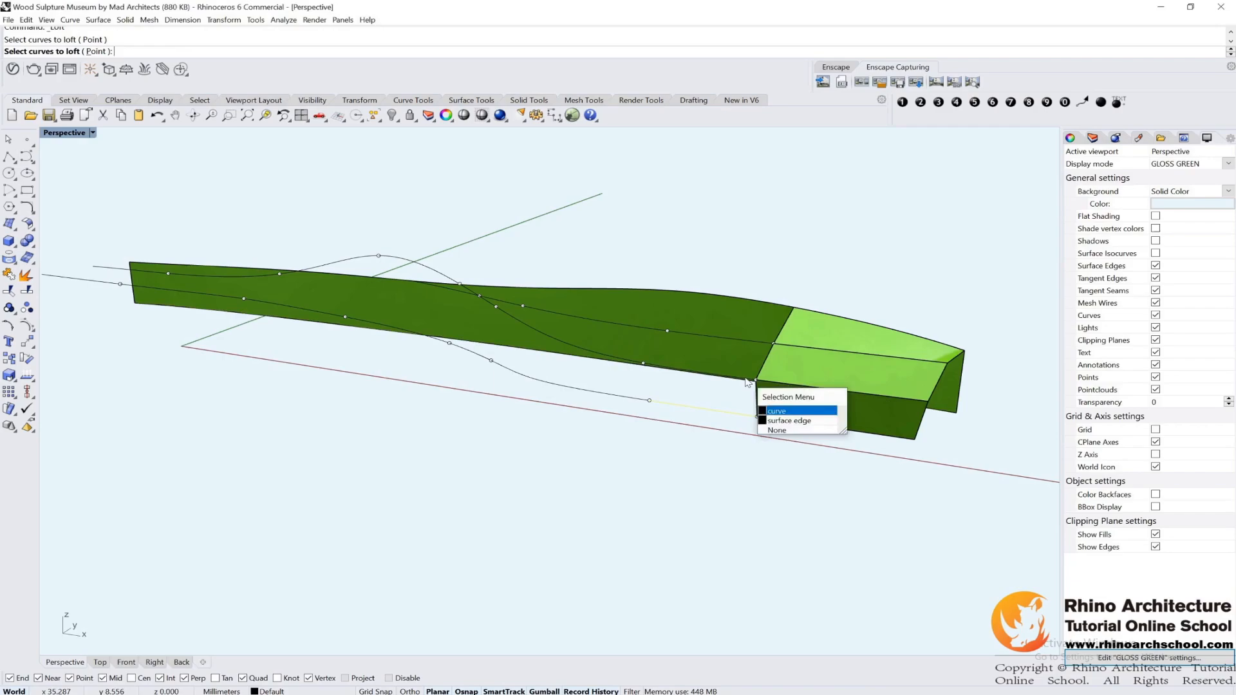
- Pick the guide curves at the strip corner, choosing curves over edges among overlapping candidates
{"action": "left_click", "coordinate": [776, 410]}
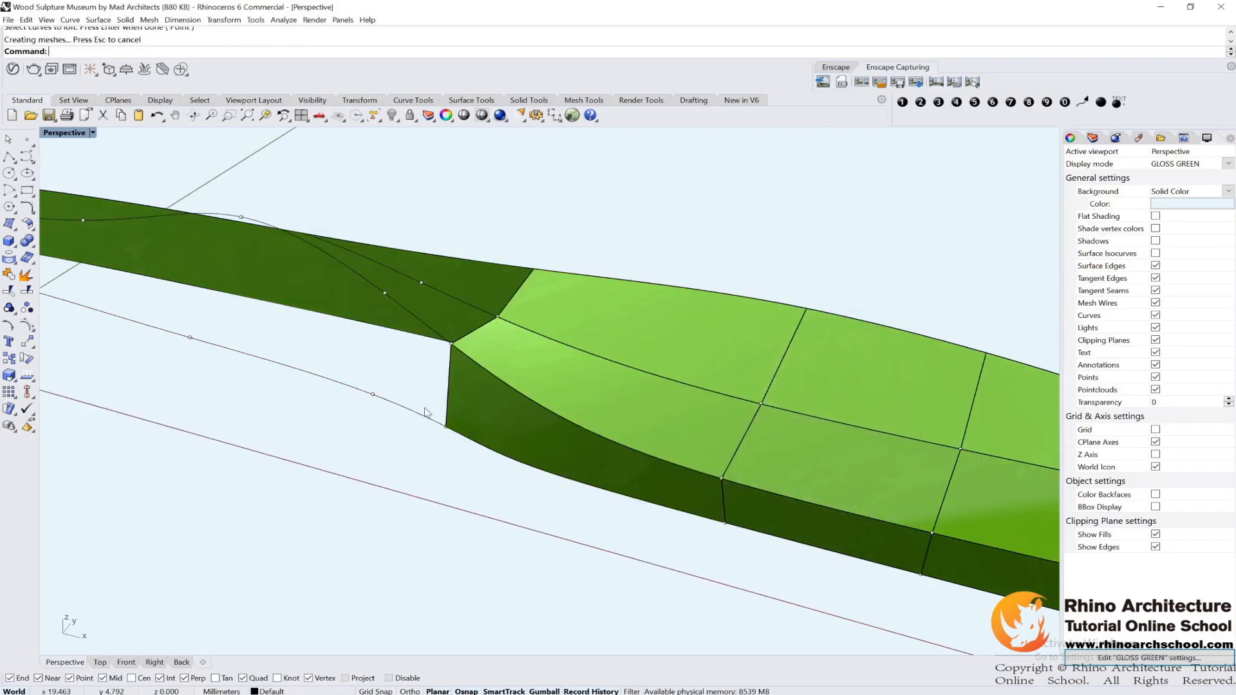
{"action": "left_click", "coordinate": [451, 344]}
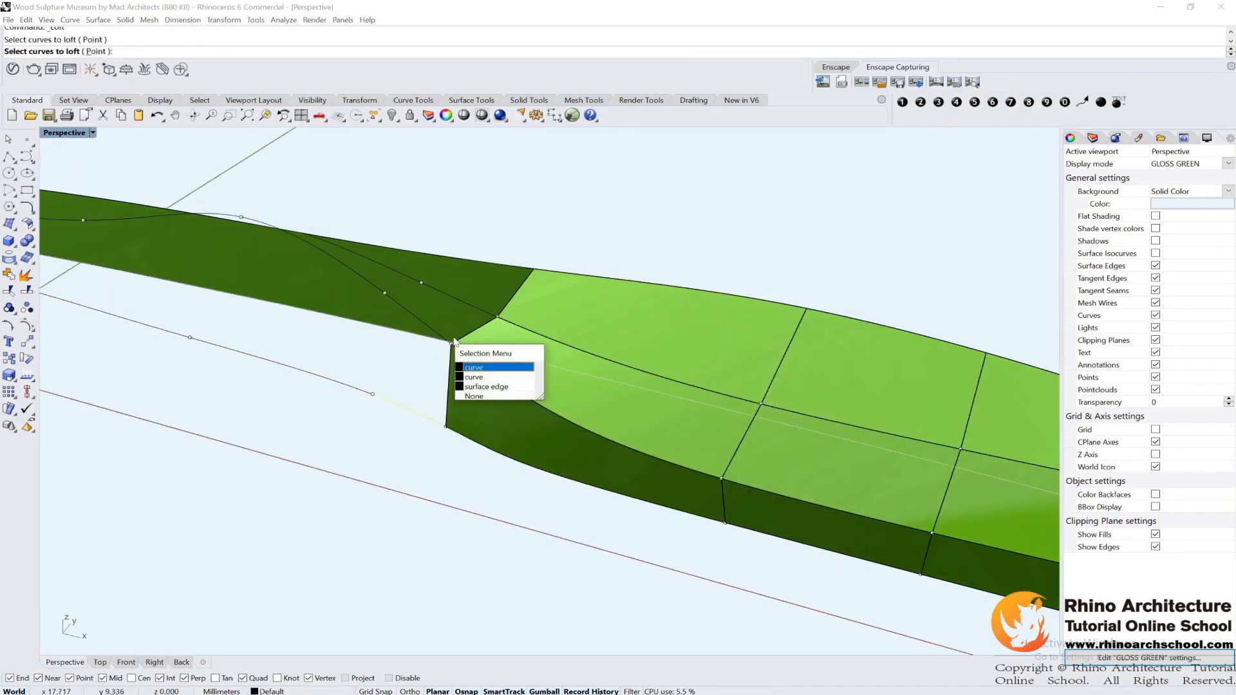
{"action": "left_click", "coordinate": [495, 367]}
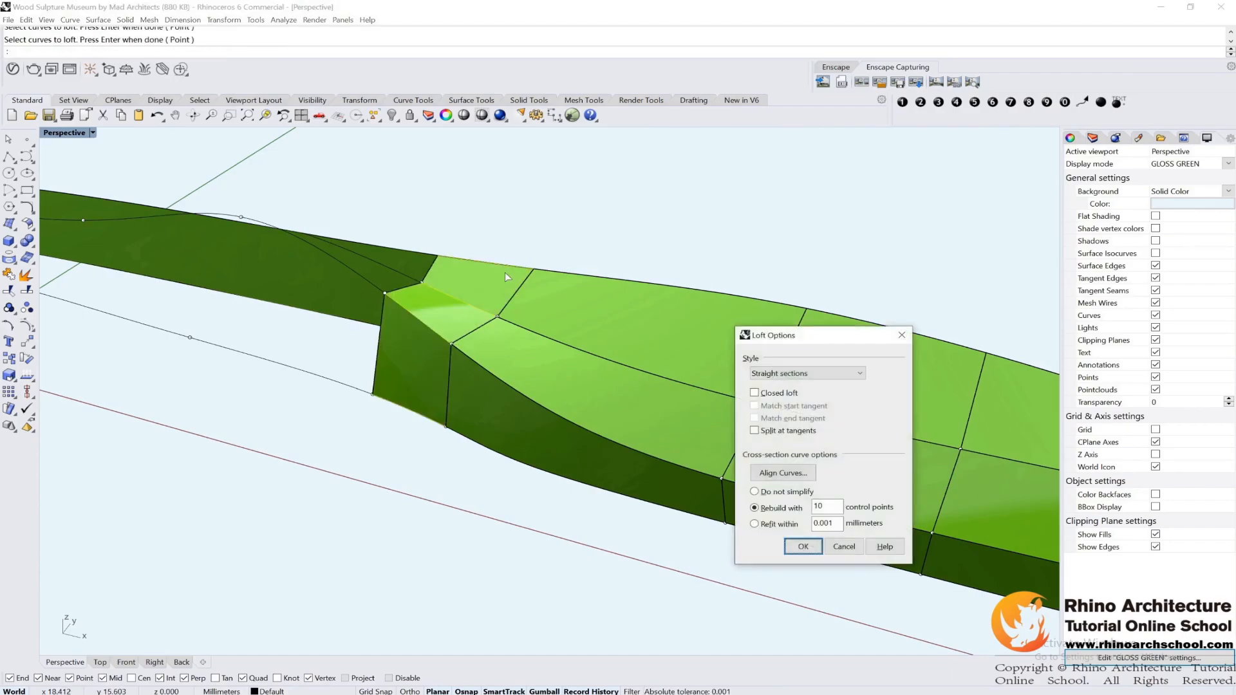
- Create two more straight-section loft panels filling gaps along the green strip
{"action": "left_click", "coordinate": [803, 546]}
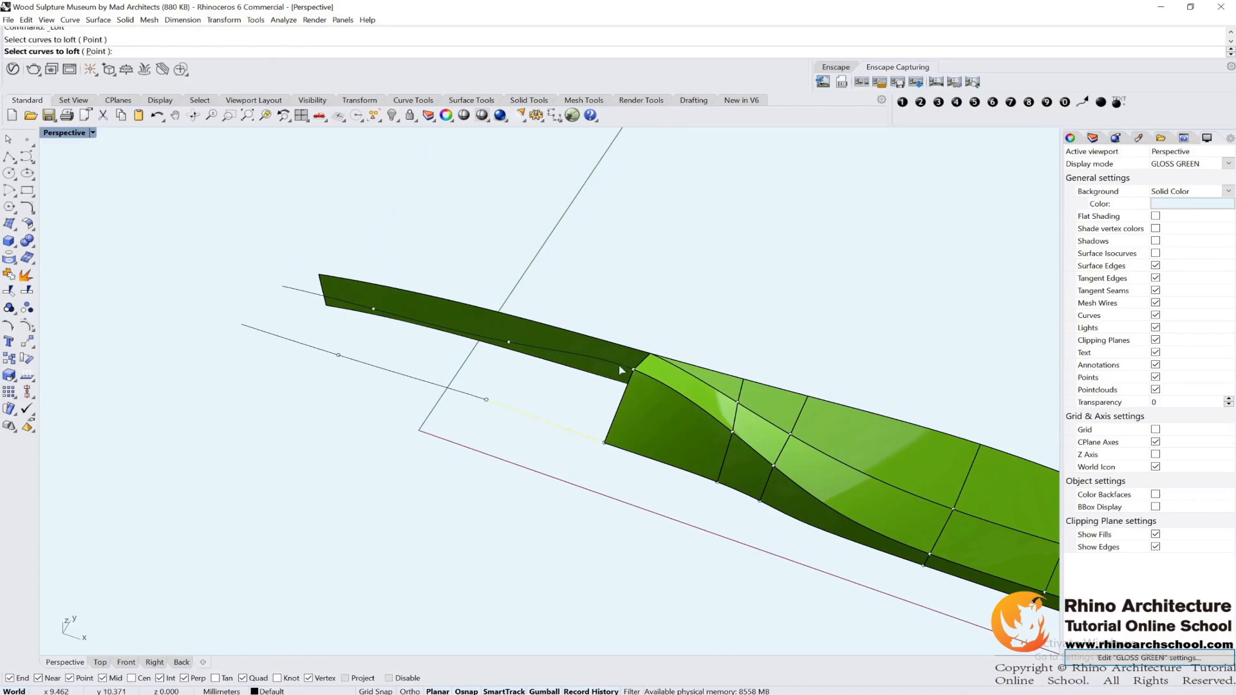
{"action": "key", "text": "Enter"}
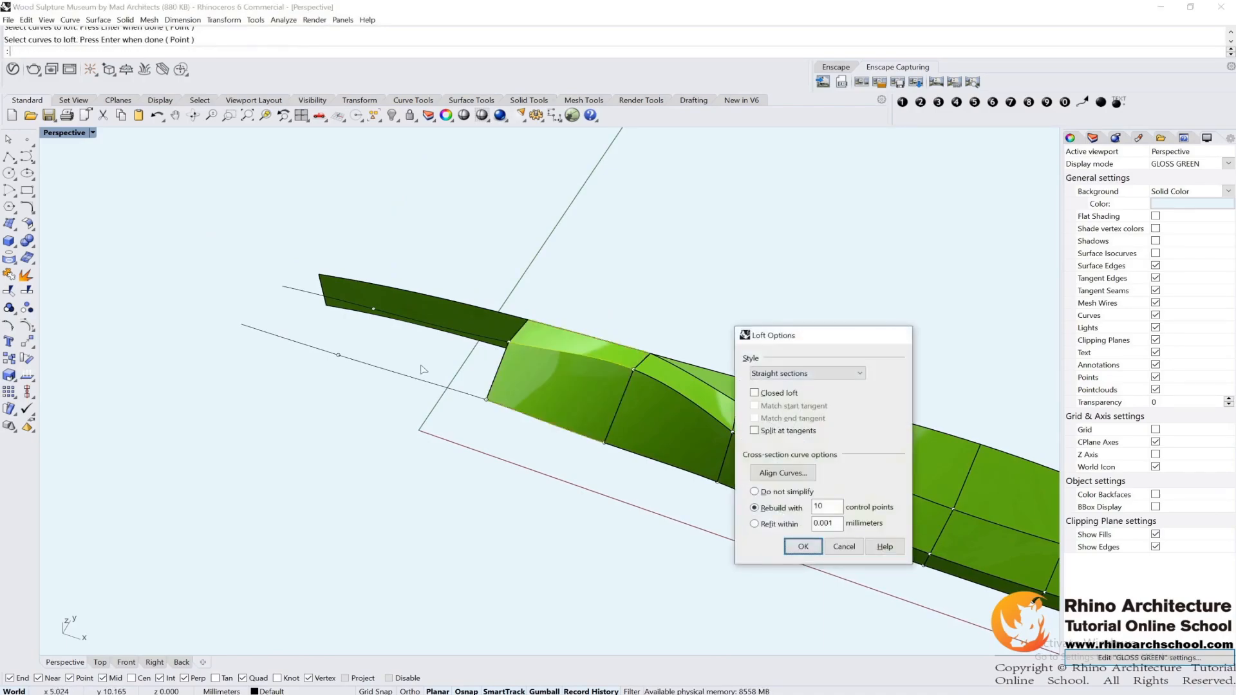
{"action": "left_click", "coordinate": [803, 546]}
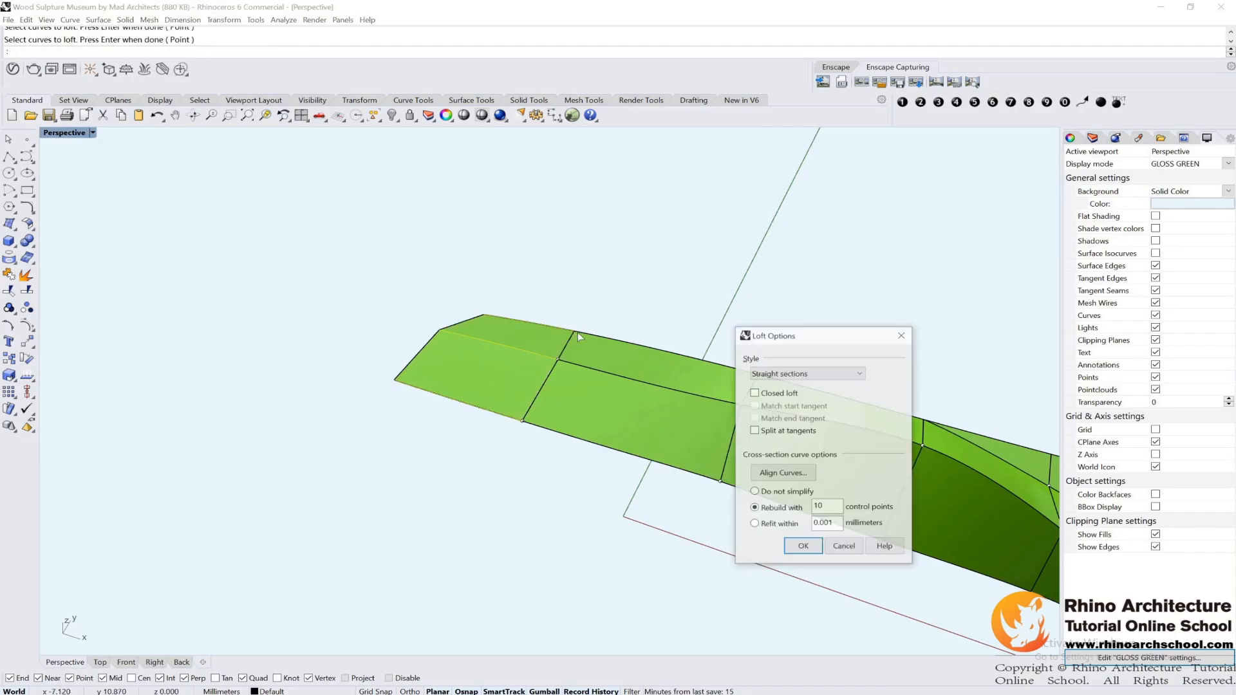
{"action": "left_click", "coordinate": [803, 545]}
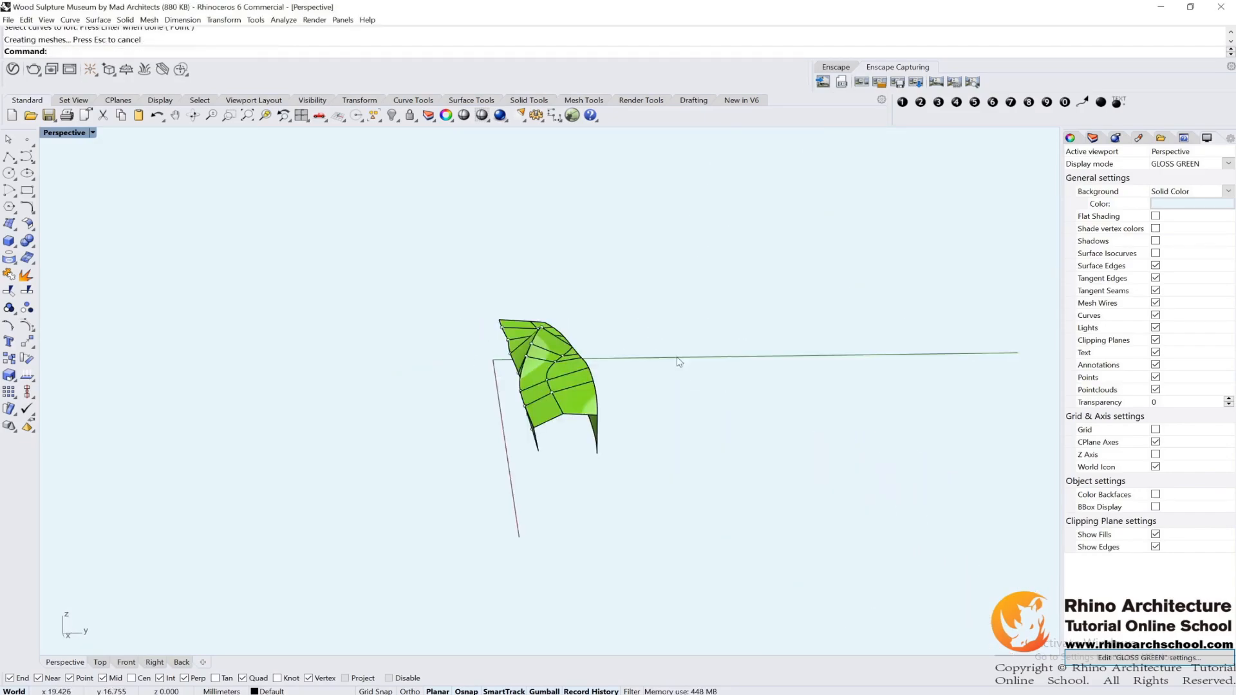